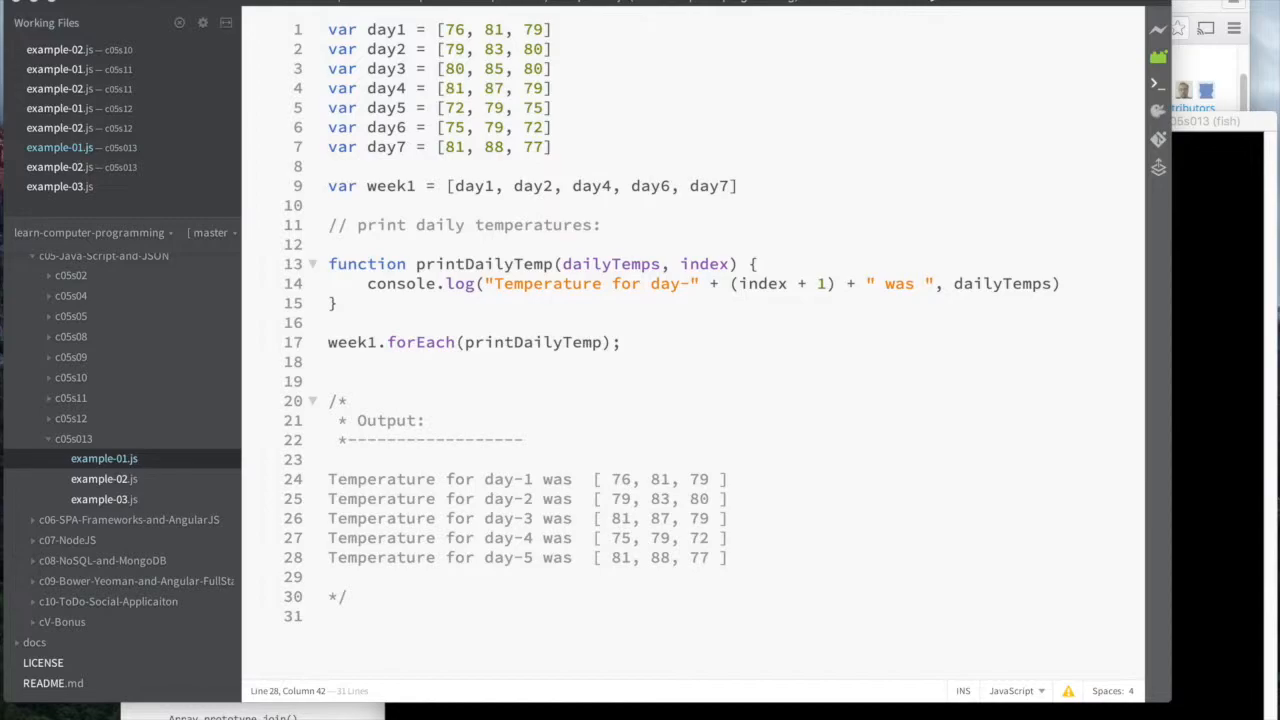
pyautogui.moveTo(846, 401)
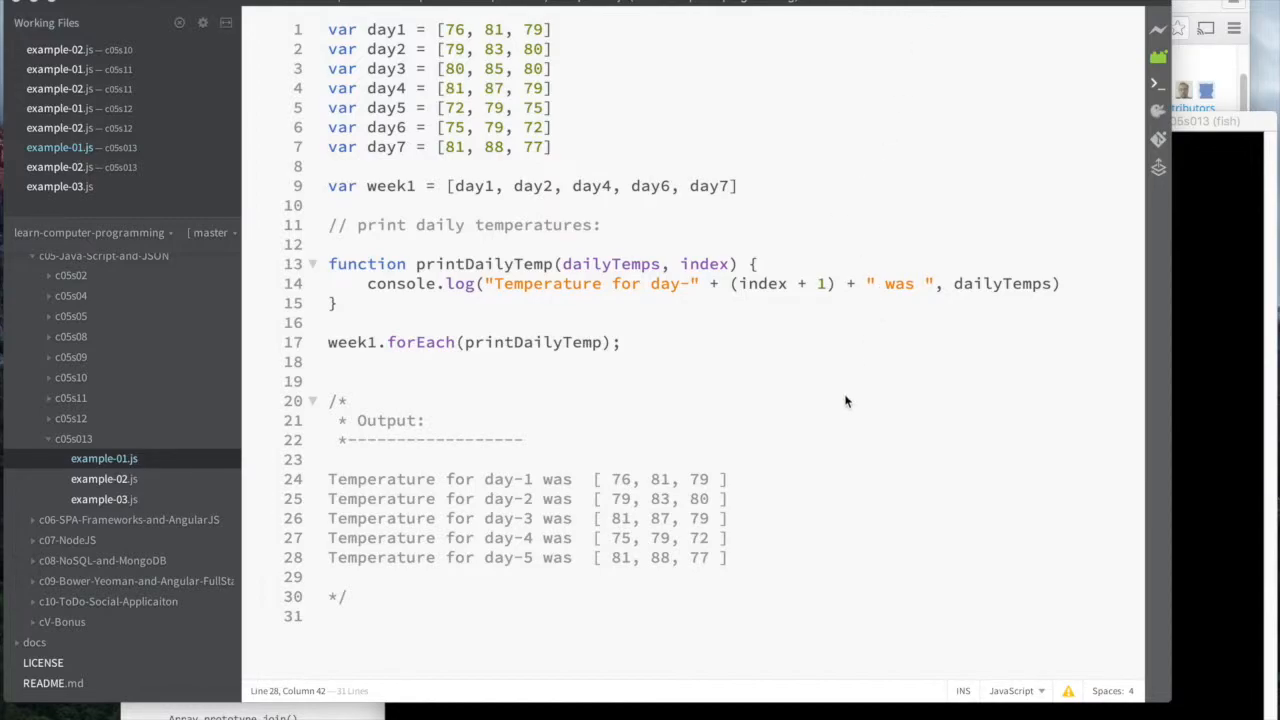
pyautogui.moveTo(833, 390)
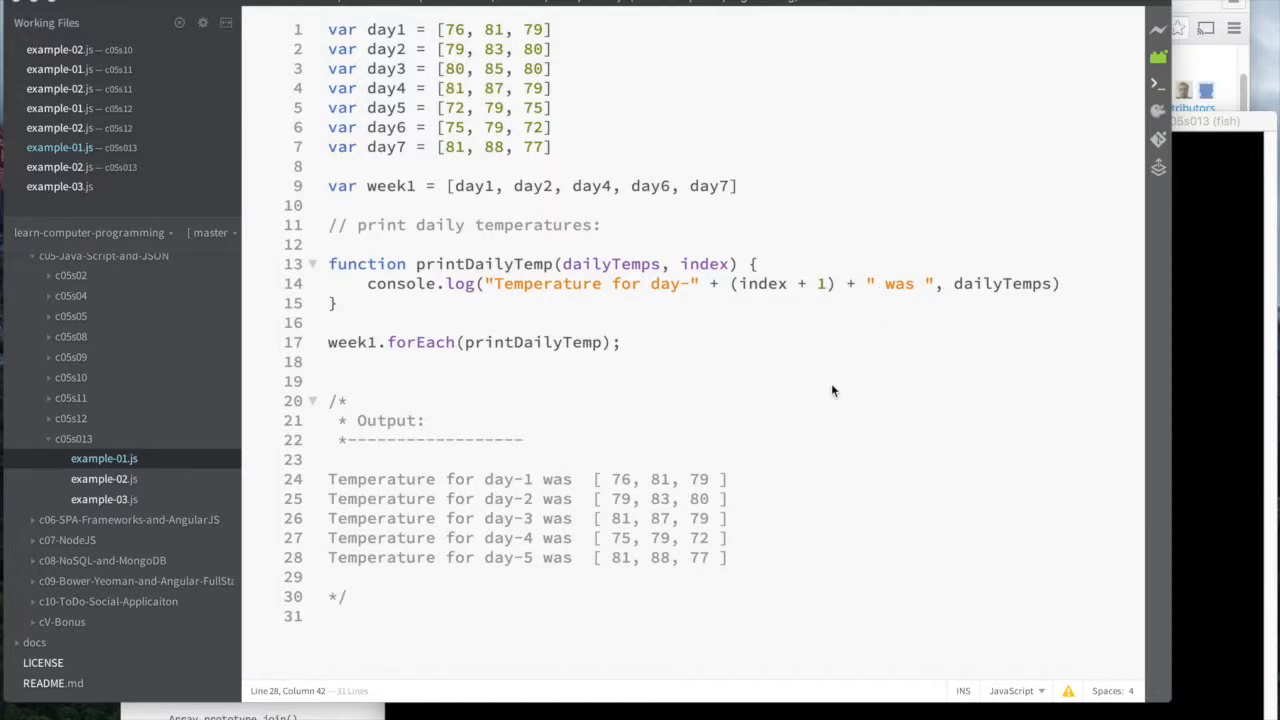
pyautogui.moveTo(507, 365)
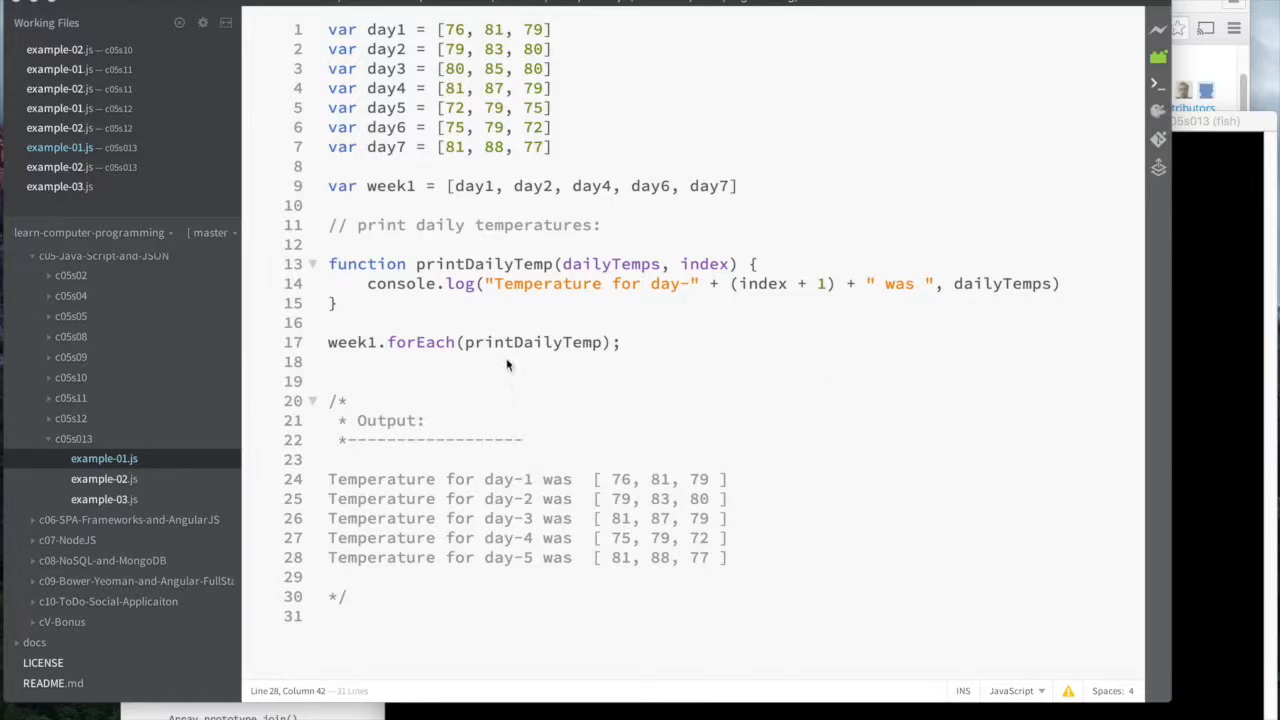
pyautogui.moveTo(571, 466)
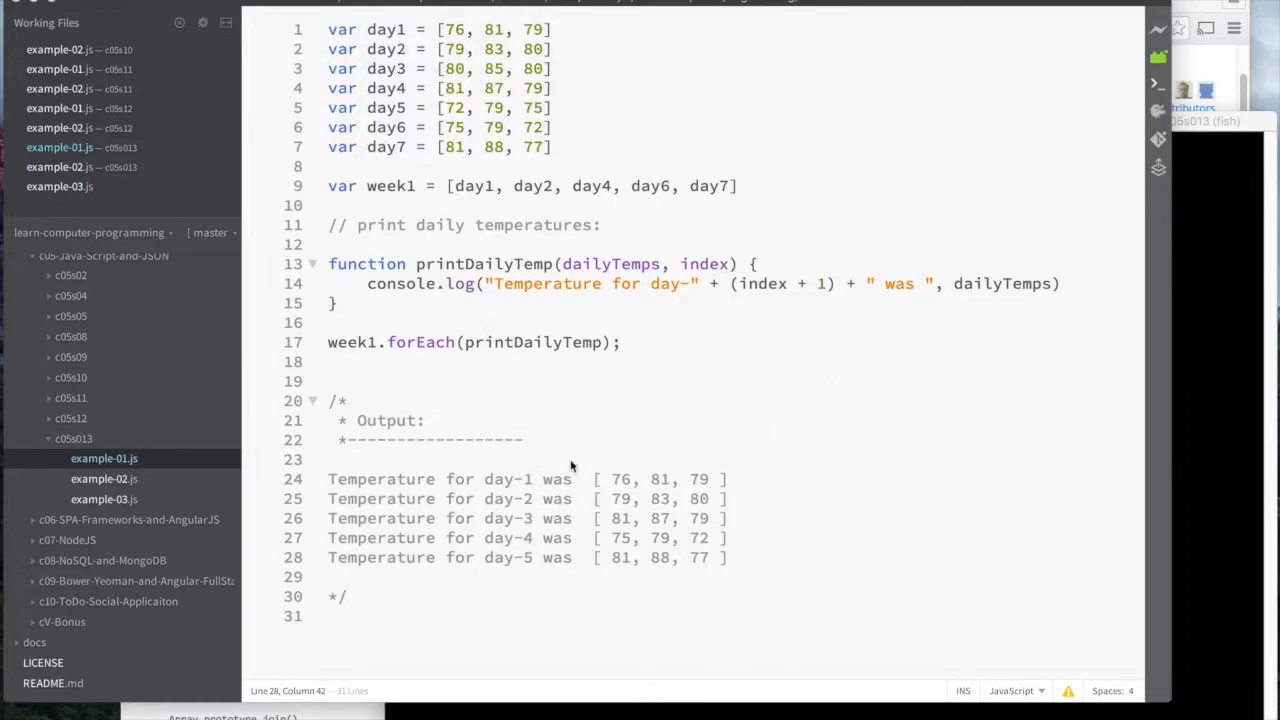
pyautogui.moveTo(1005, 247)
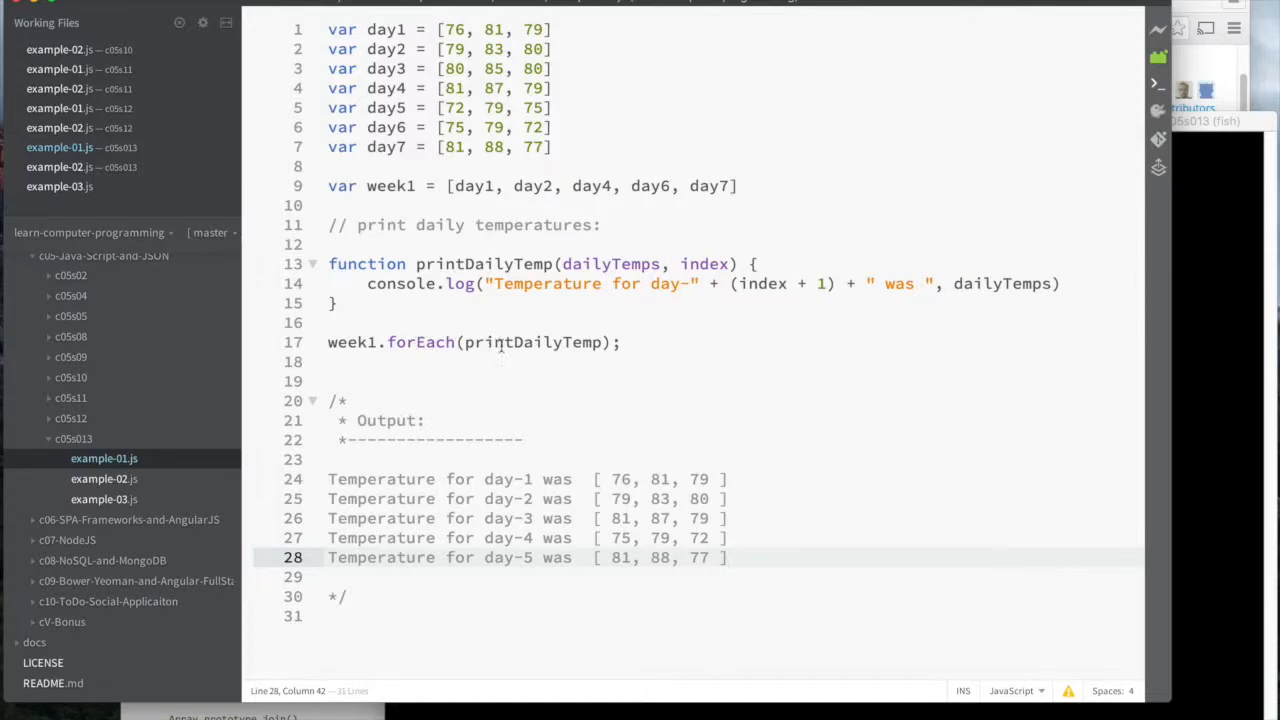
pyautogui.moveTo(514, 342)
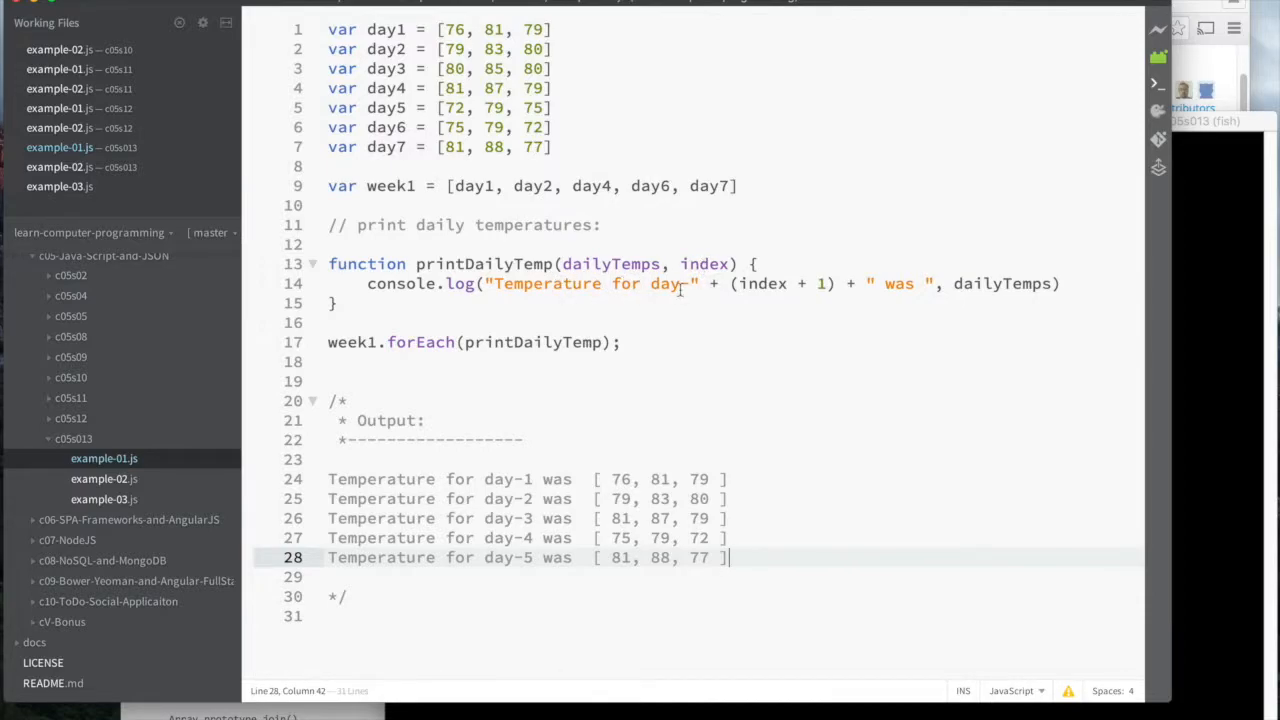
pyautogui.moveTo(763, 283)
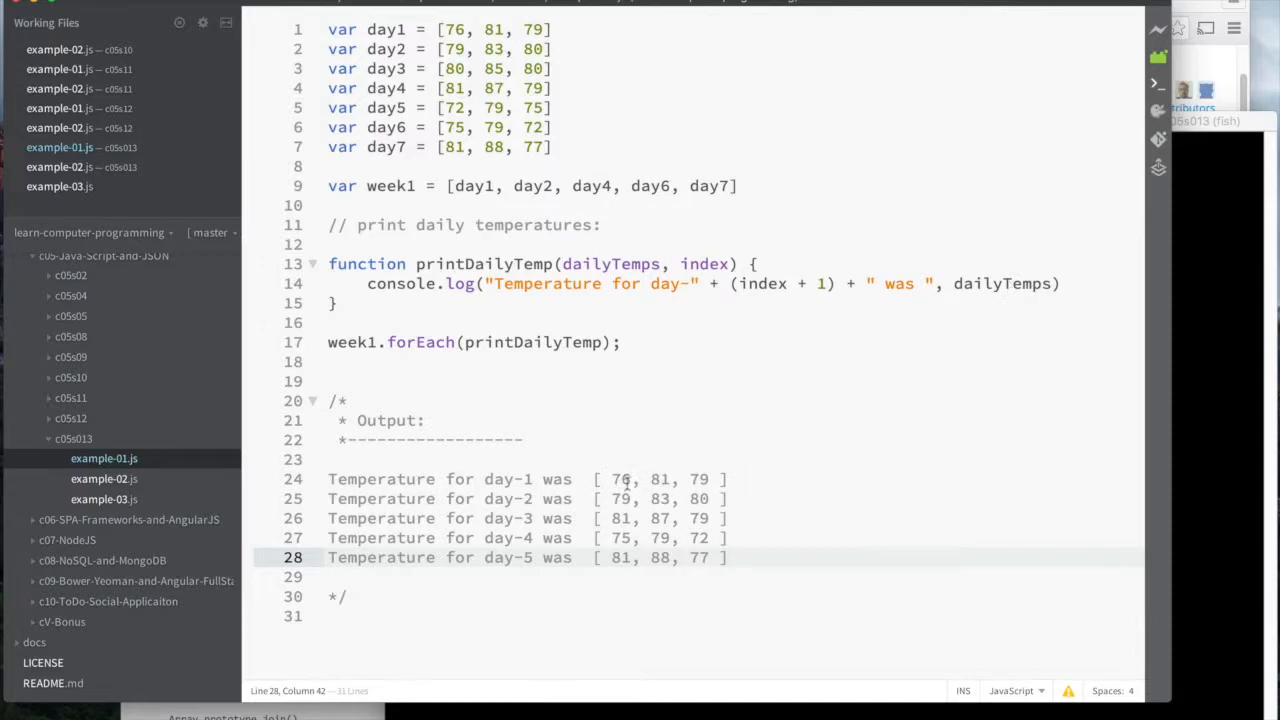
pyautogui.moveTo(650, 317)
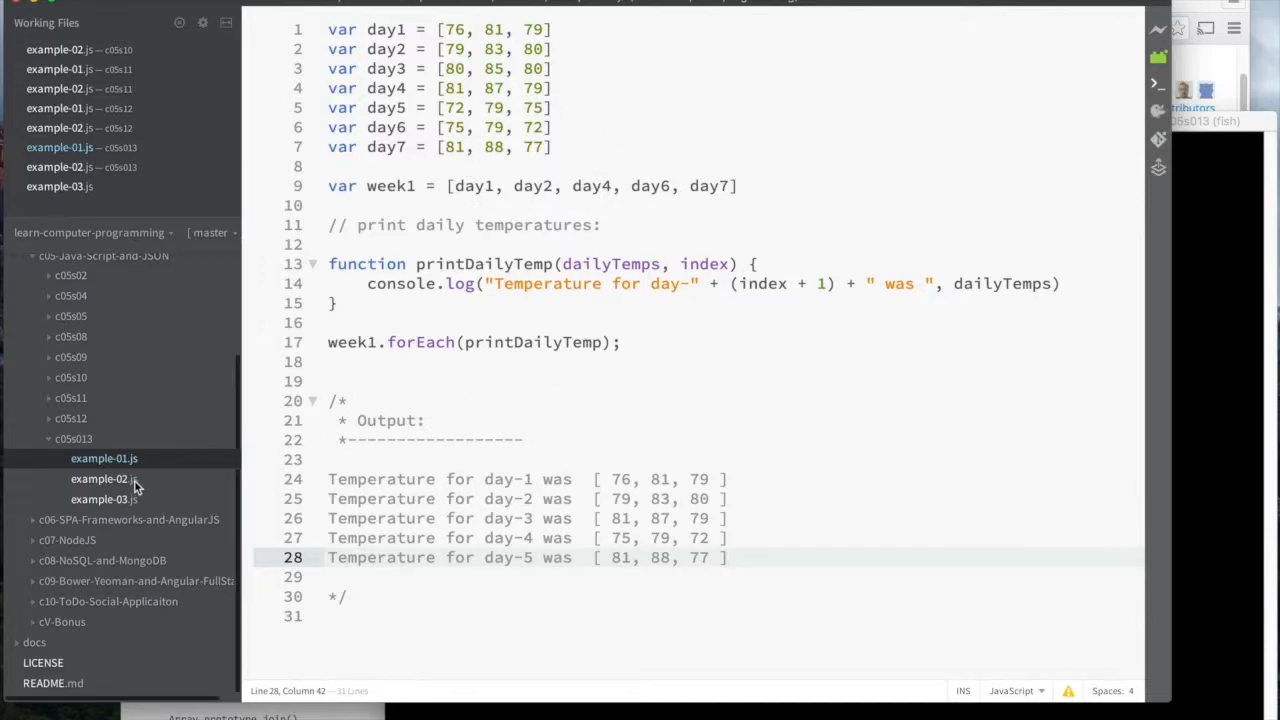
# Open example-02.js from the c05s013 folder in the sidebar file tree
pyautogui.click(98, 478)
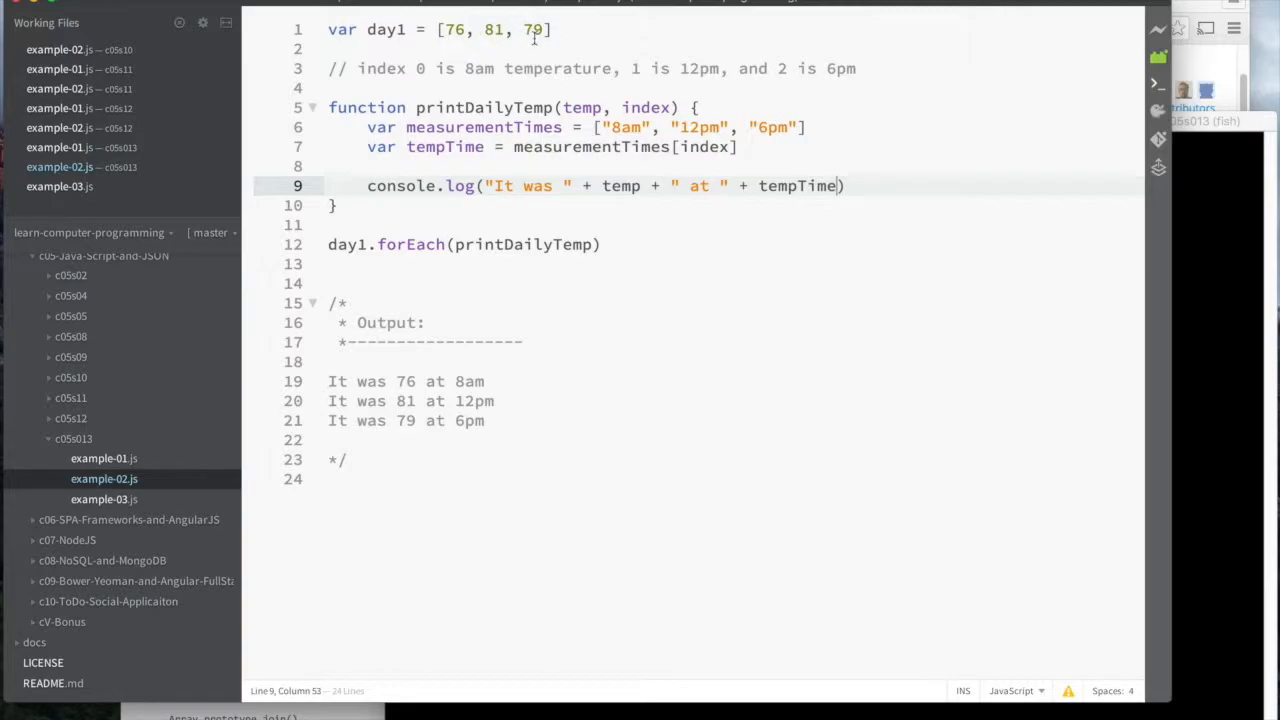
pyautogui.moveTo(560, 147)
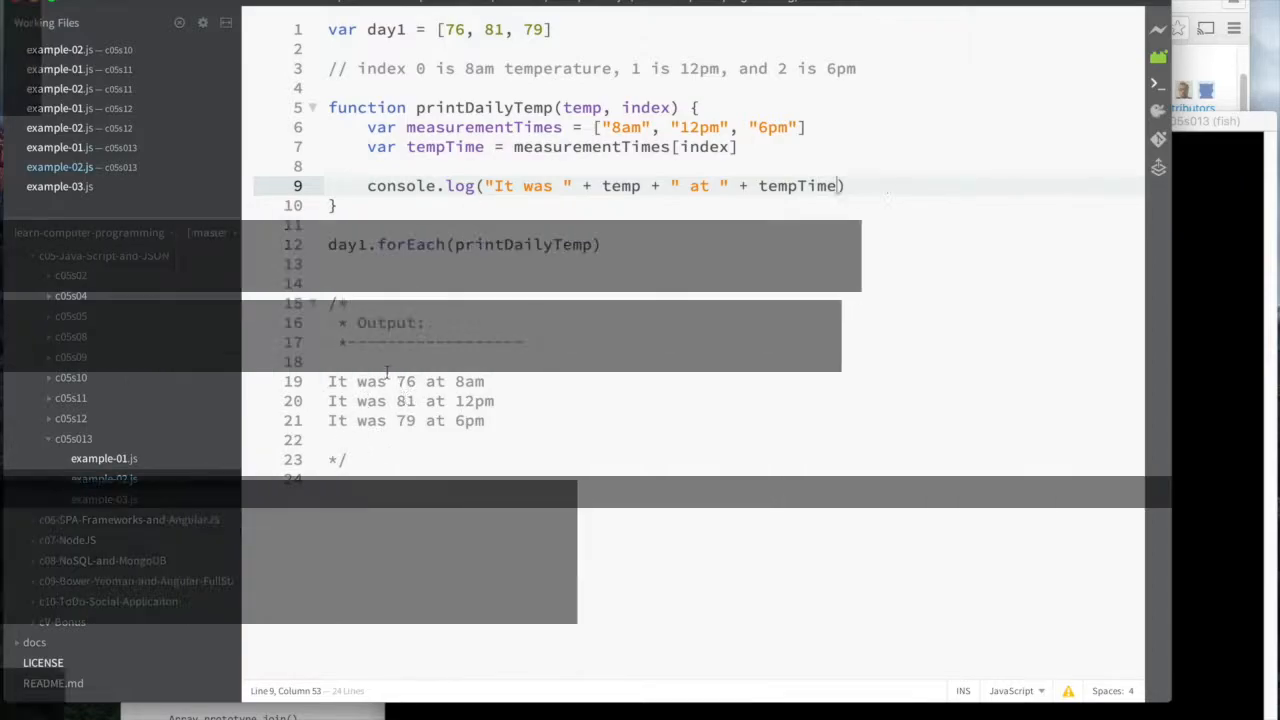
# Open example-03.js from the c05s013 folder in the project sidebar
pyautogui.click(104, 499)
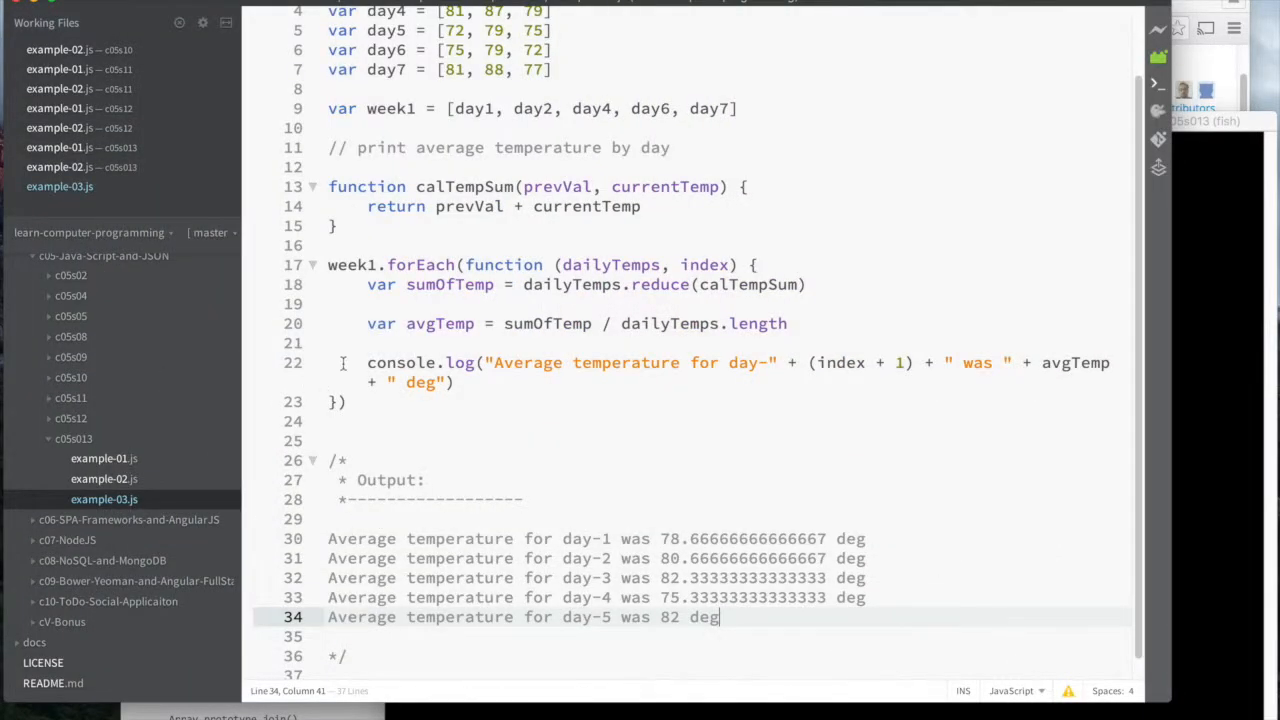
pyautogui.scroll(3)
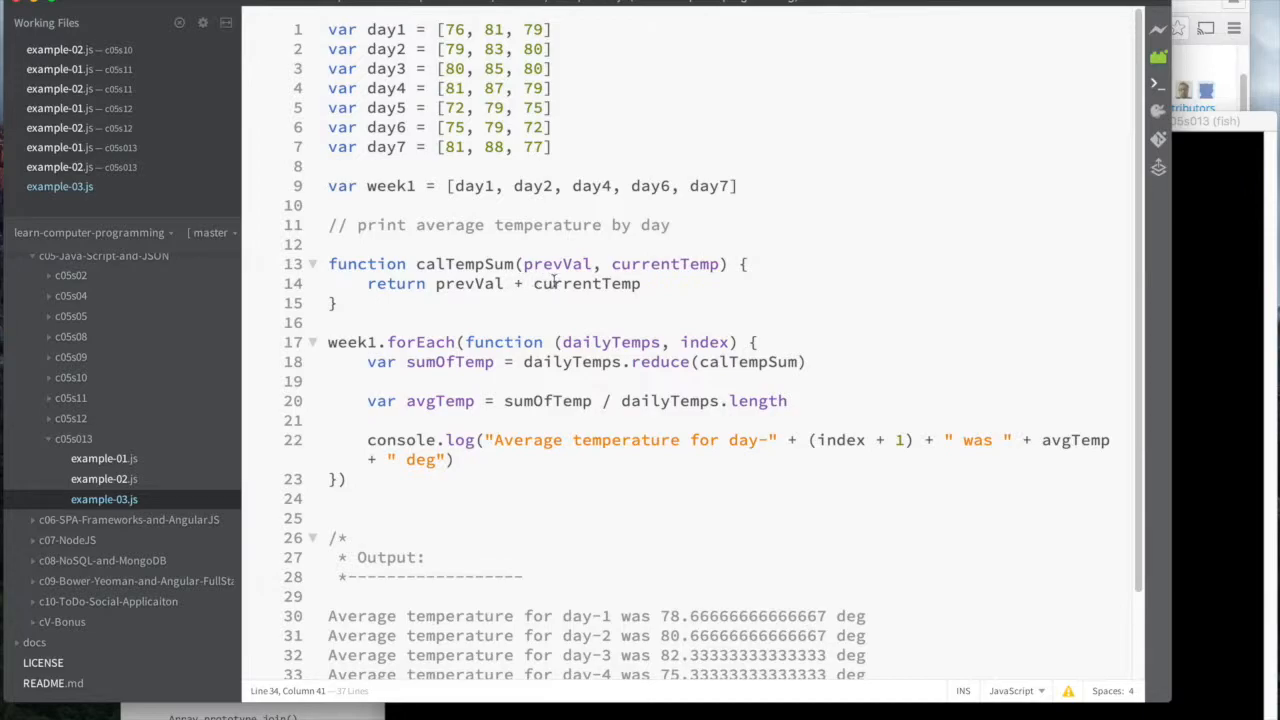
pyautogui.moveTo(545, 268)
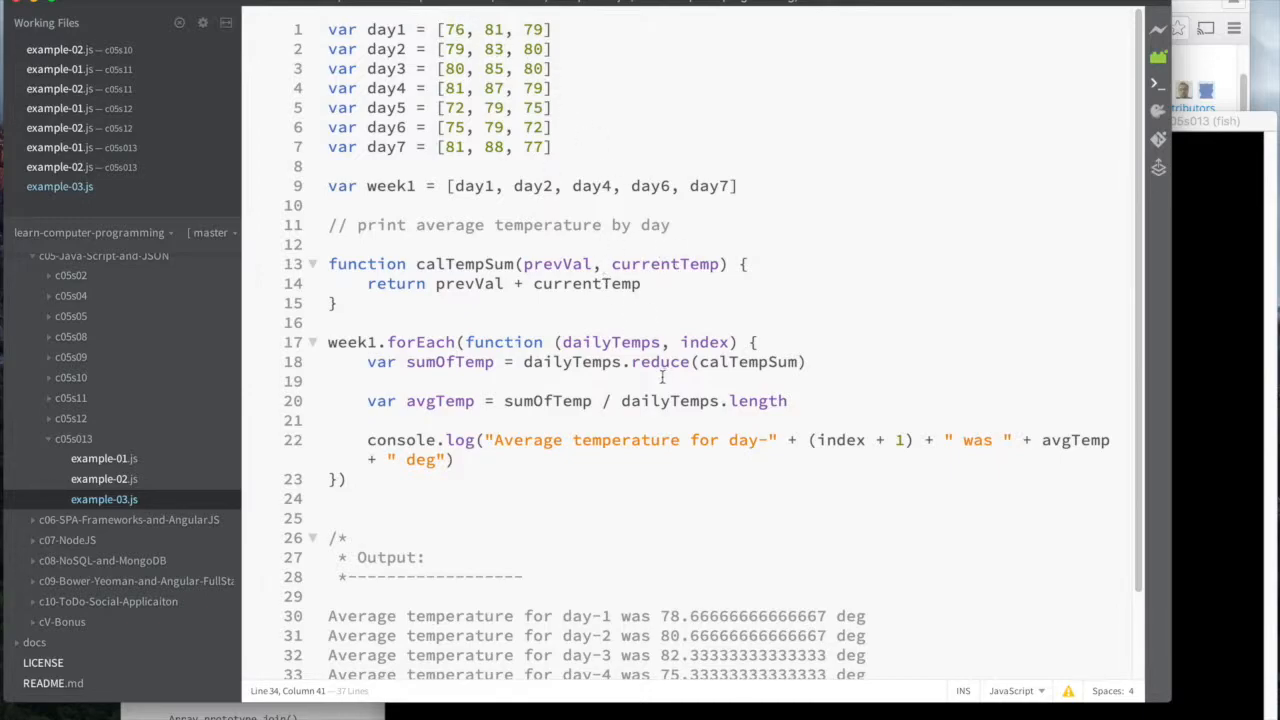
pyautogui.moveTo(451, 283)
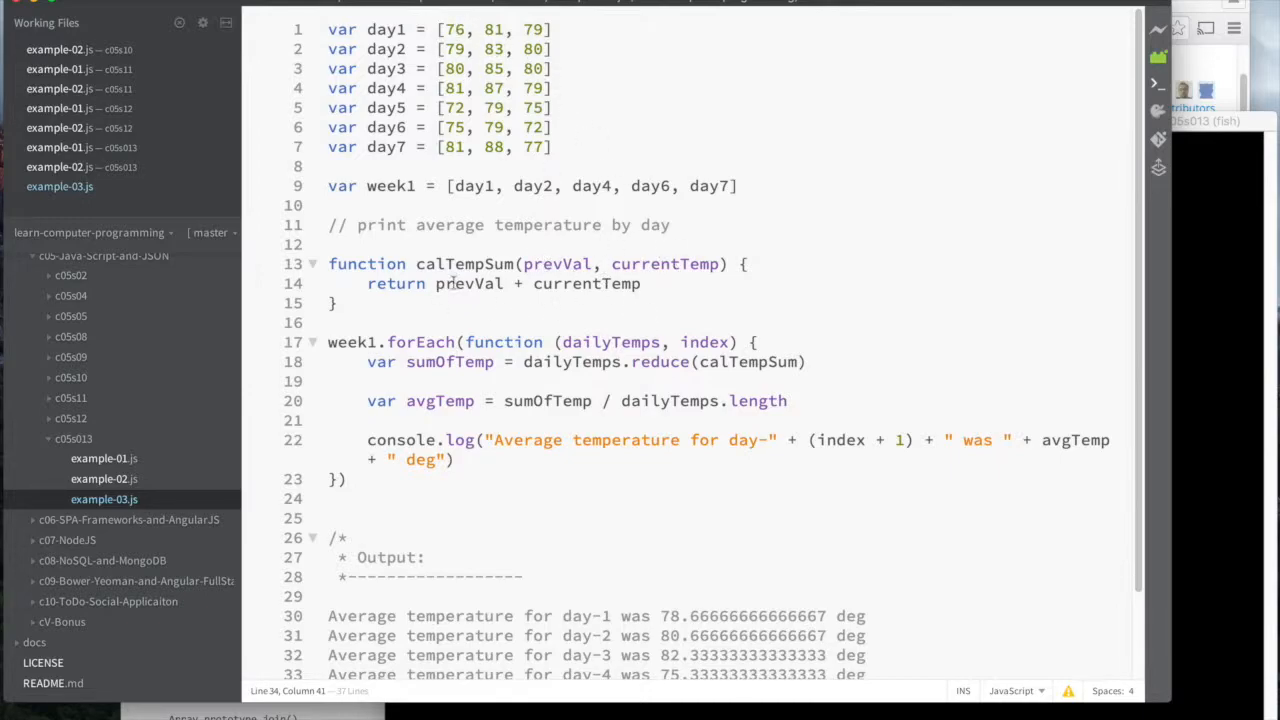
pyautogui.moveTo(463, 245)
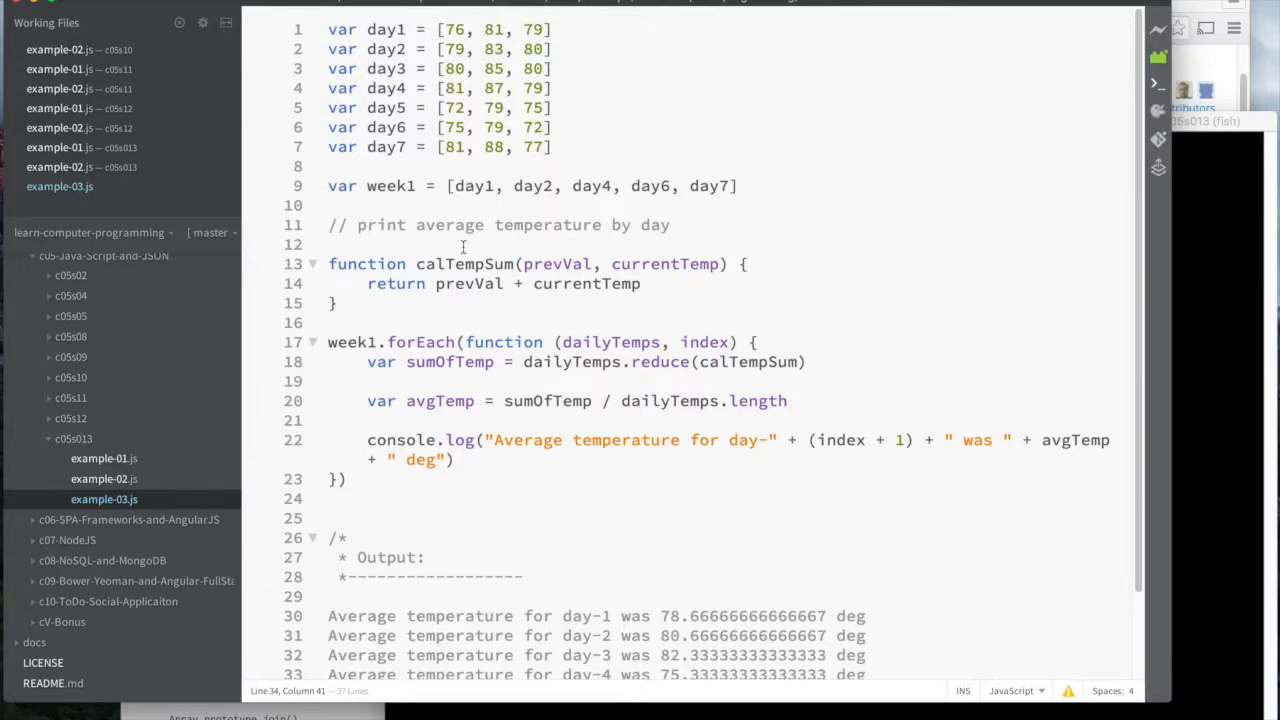
pyautogui.moveTo(535, 29)
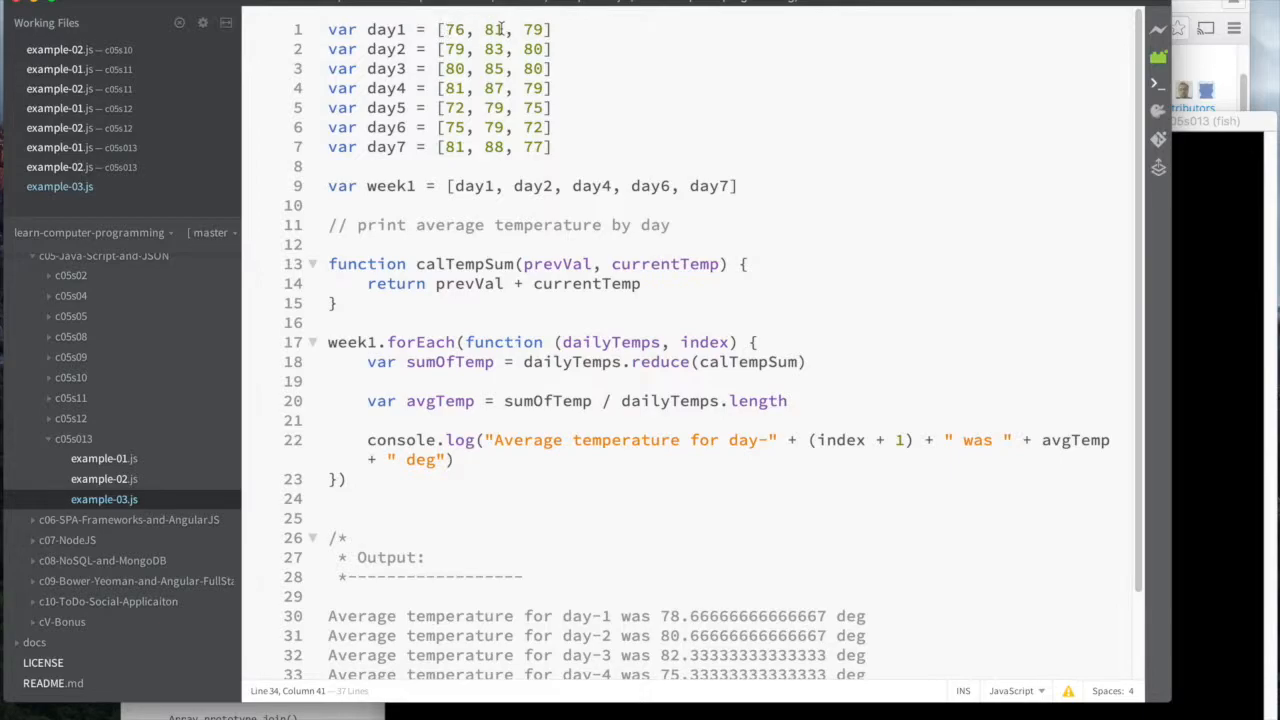
pyautogui.moveTo(505, 271)
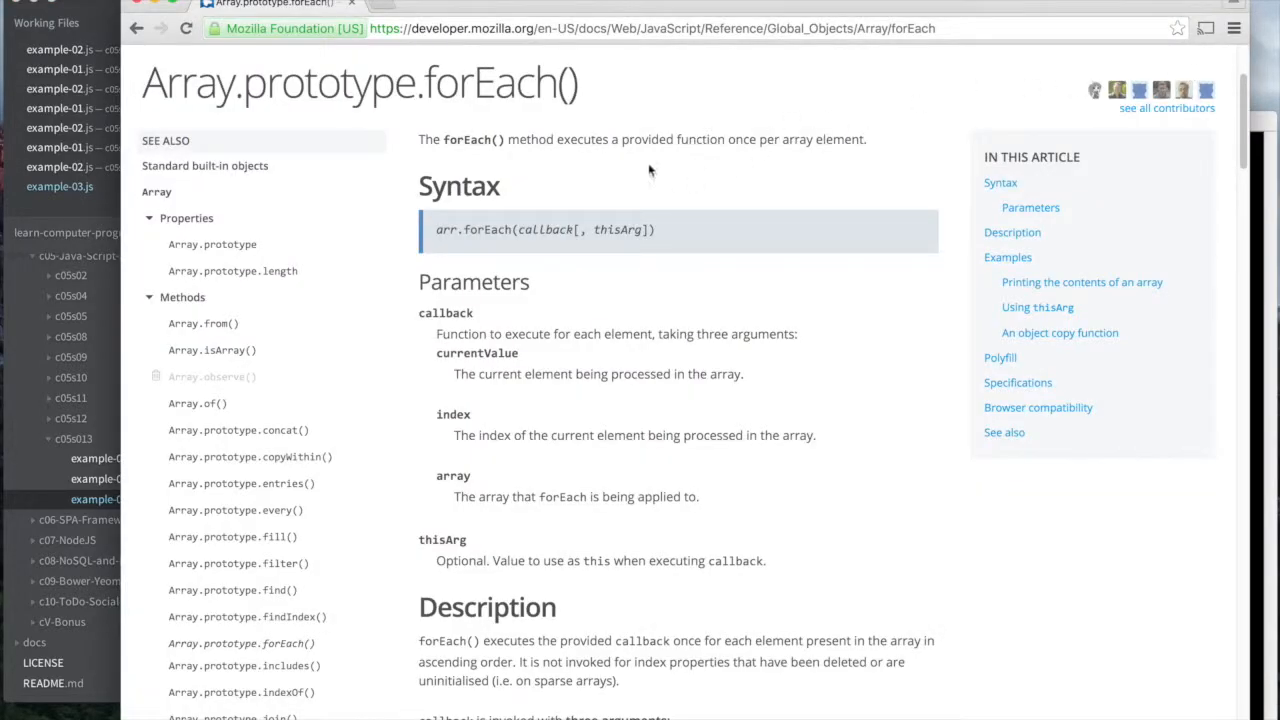
# Scroll down the MDN page to browse the Array.prototype.reduce() documentation
pyautogui.scroll(-3)
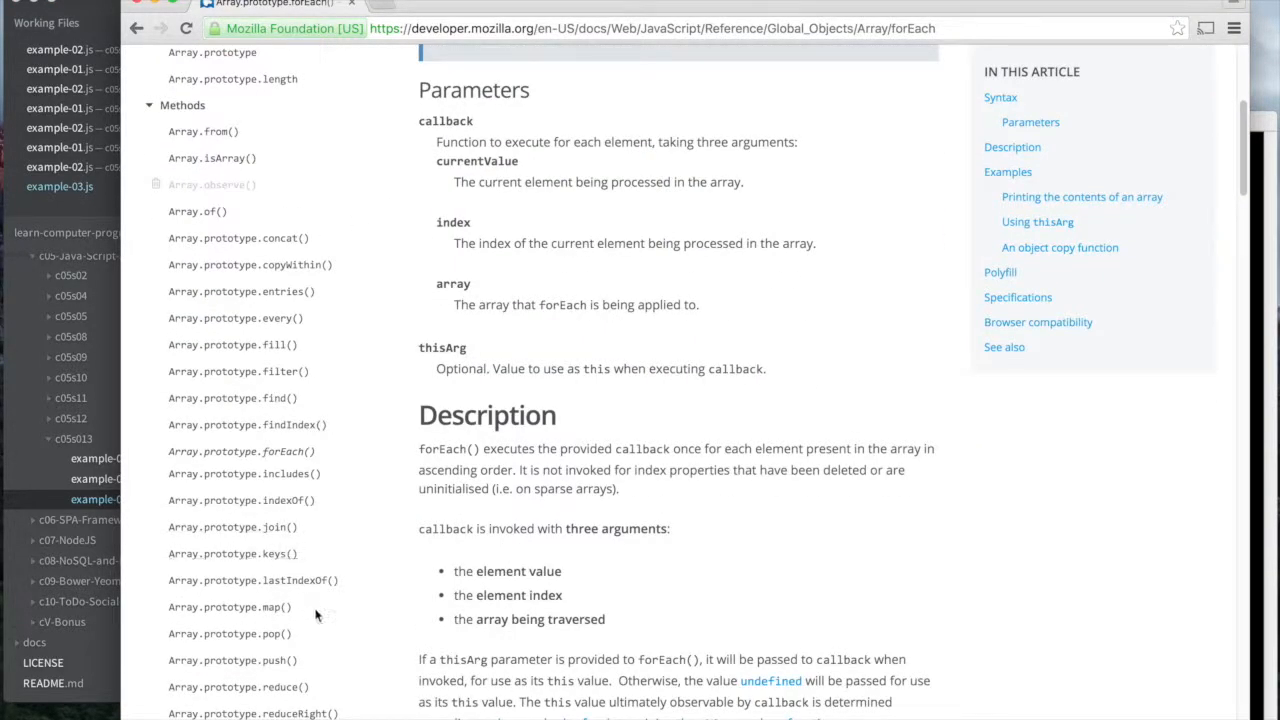
pyautogui.scroll(-3)
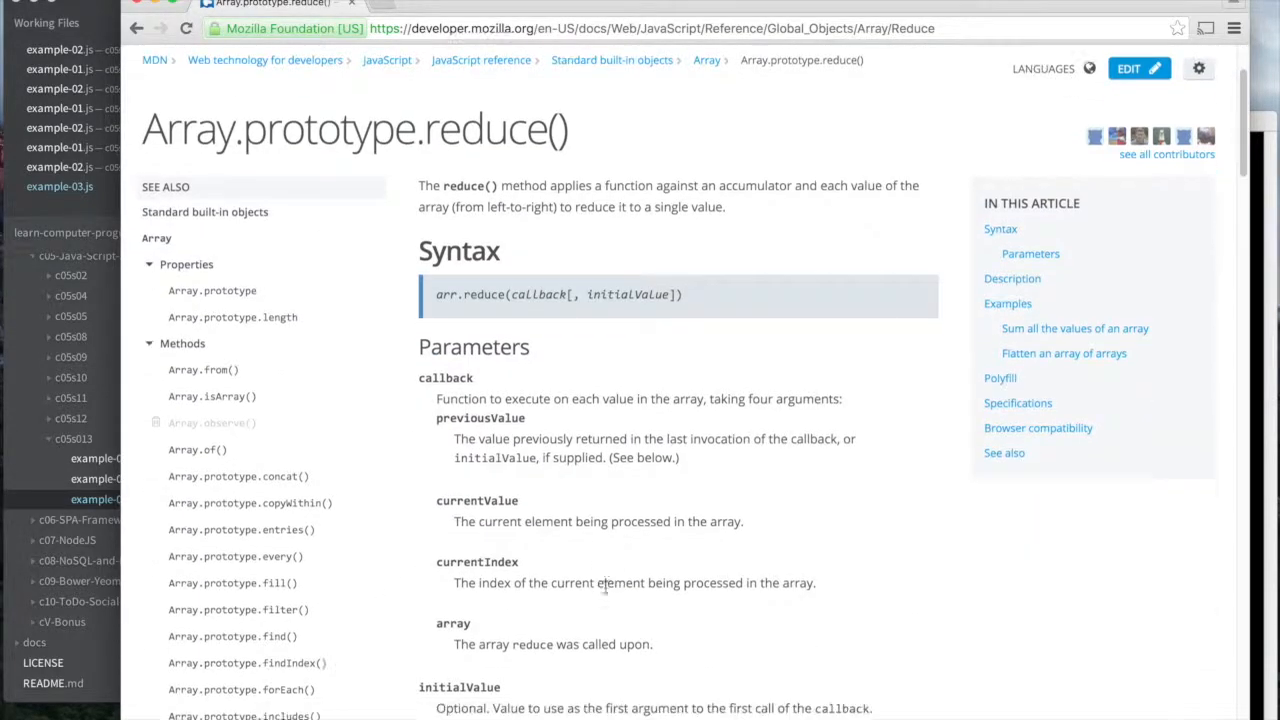
pyautogui.scroll(-3)
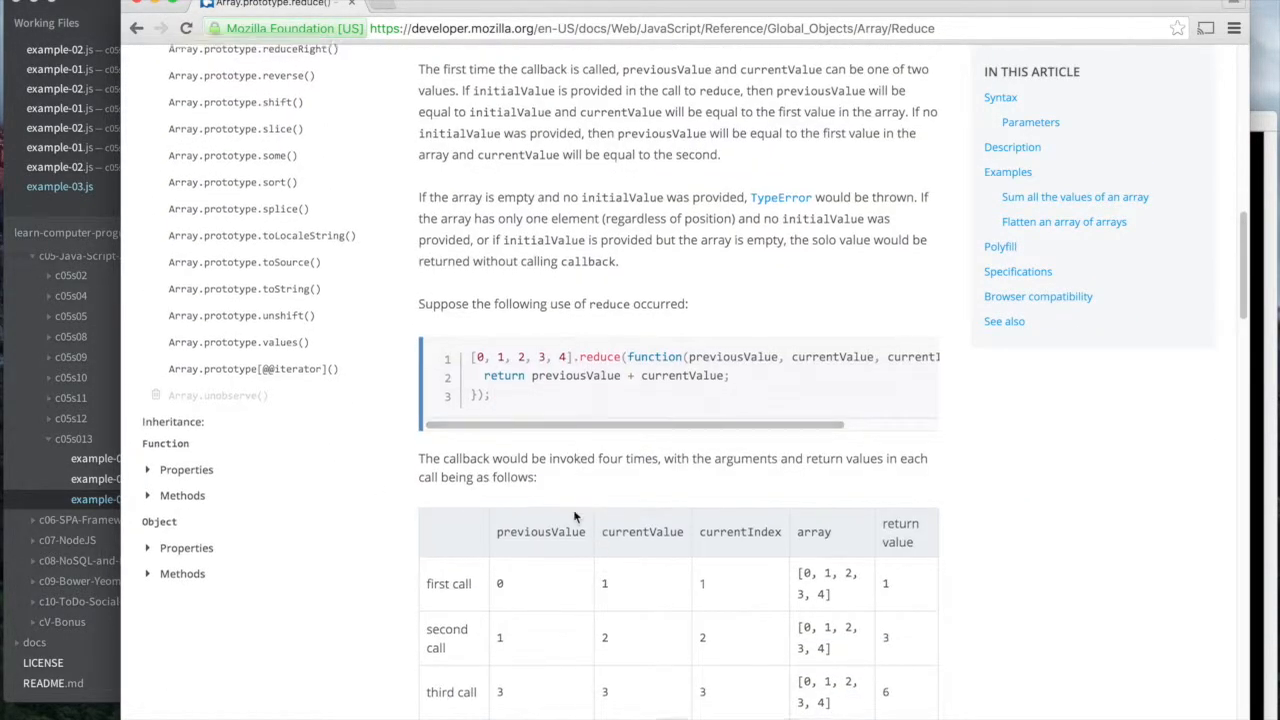
pyautogui.scroll(-3)
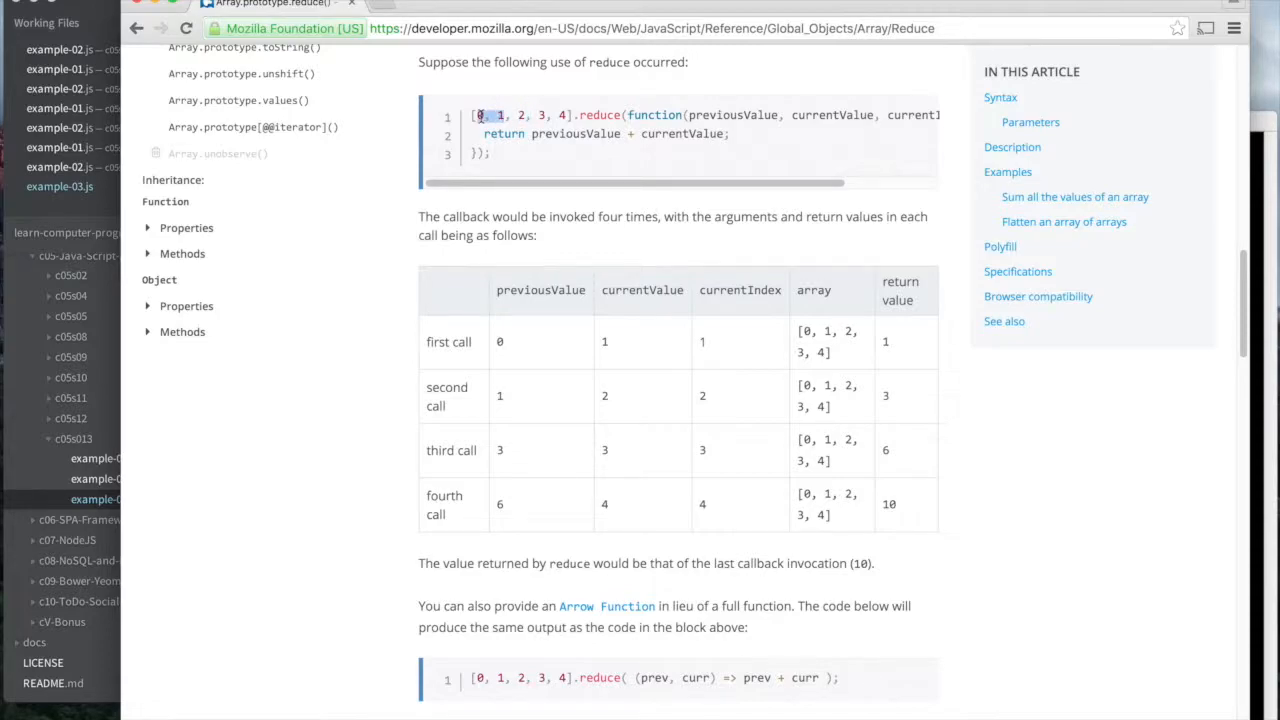
pyautogui.moveTo(558, 262)
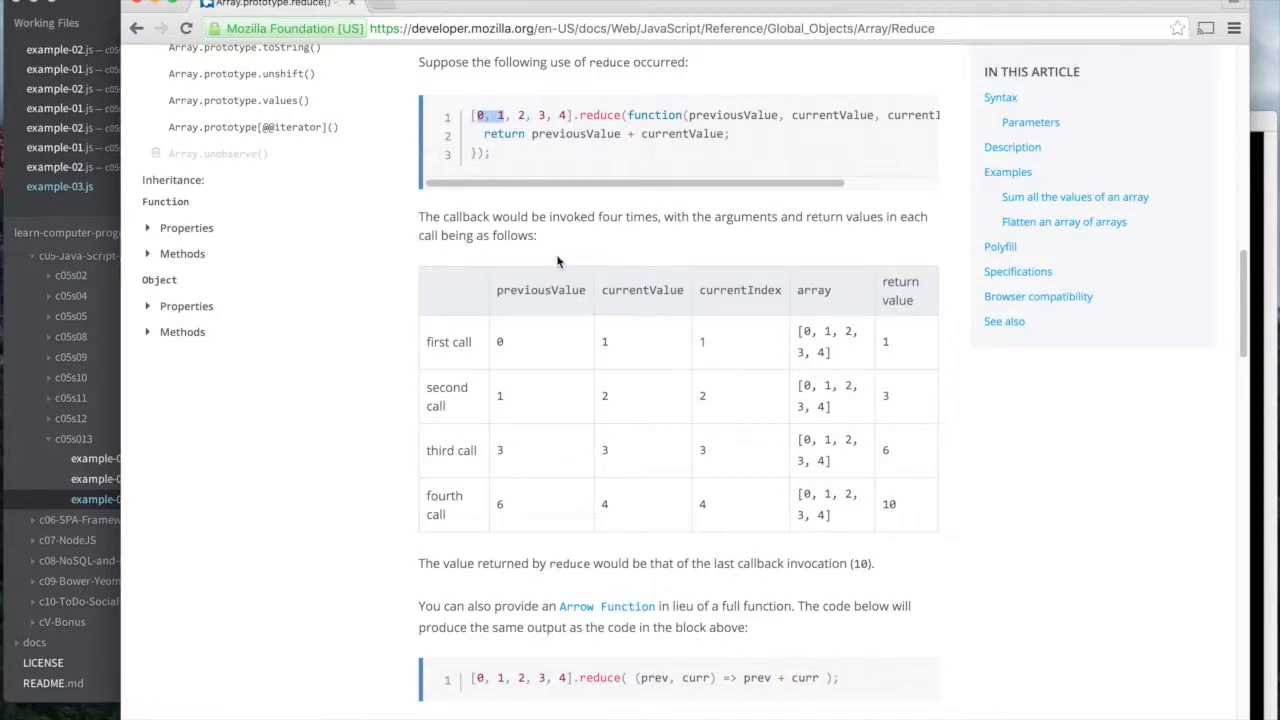
pyautogui.moveTo(695, 167)
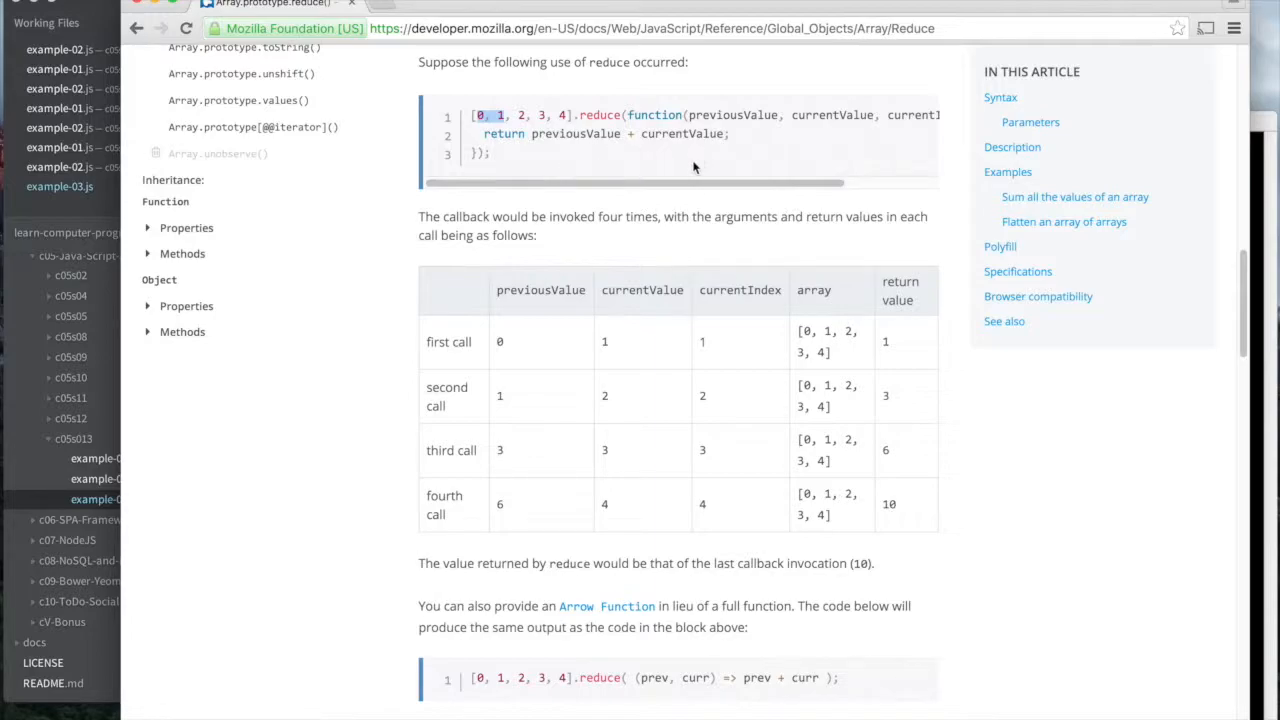
pyautogui.moveTo(528, 418)
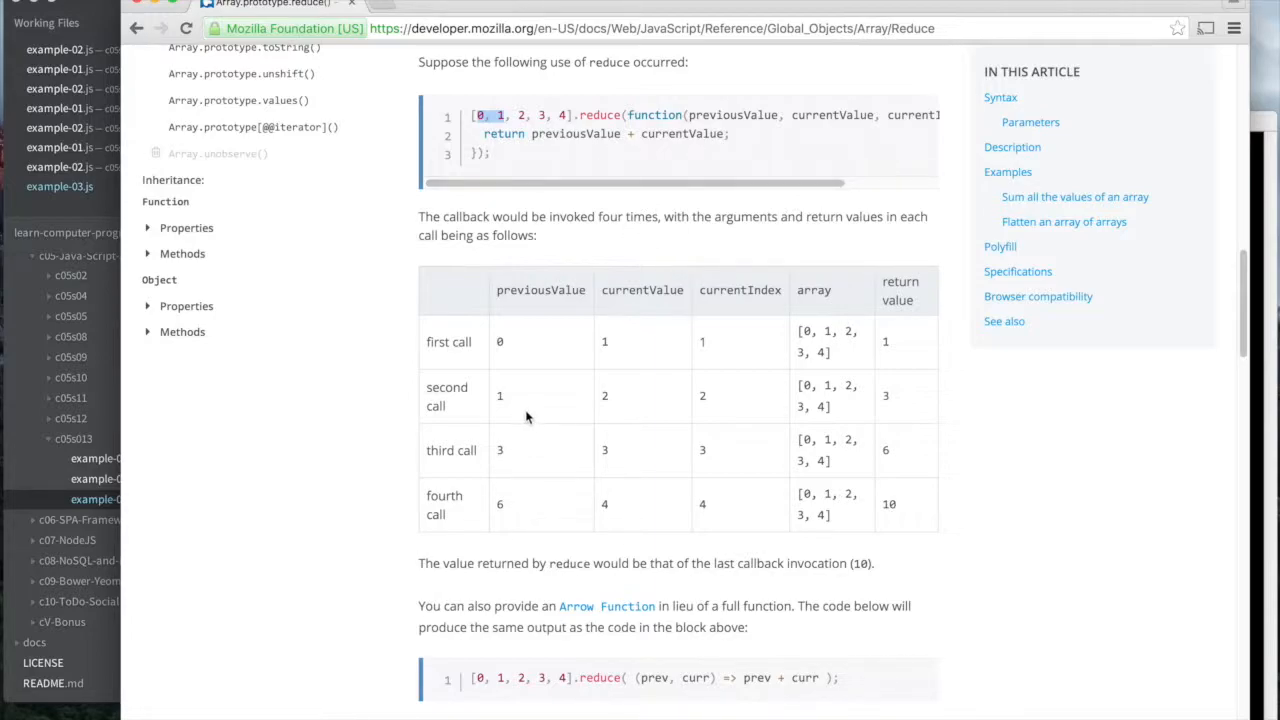
pyautogui.scroll(3)
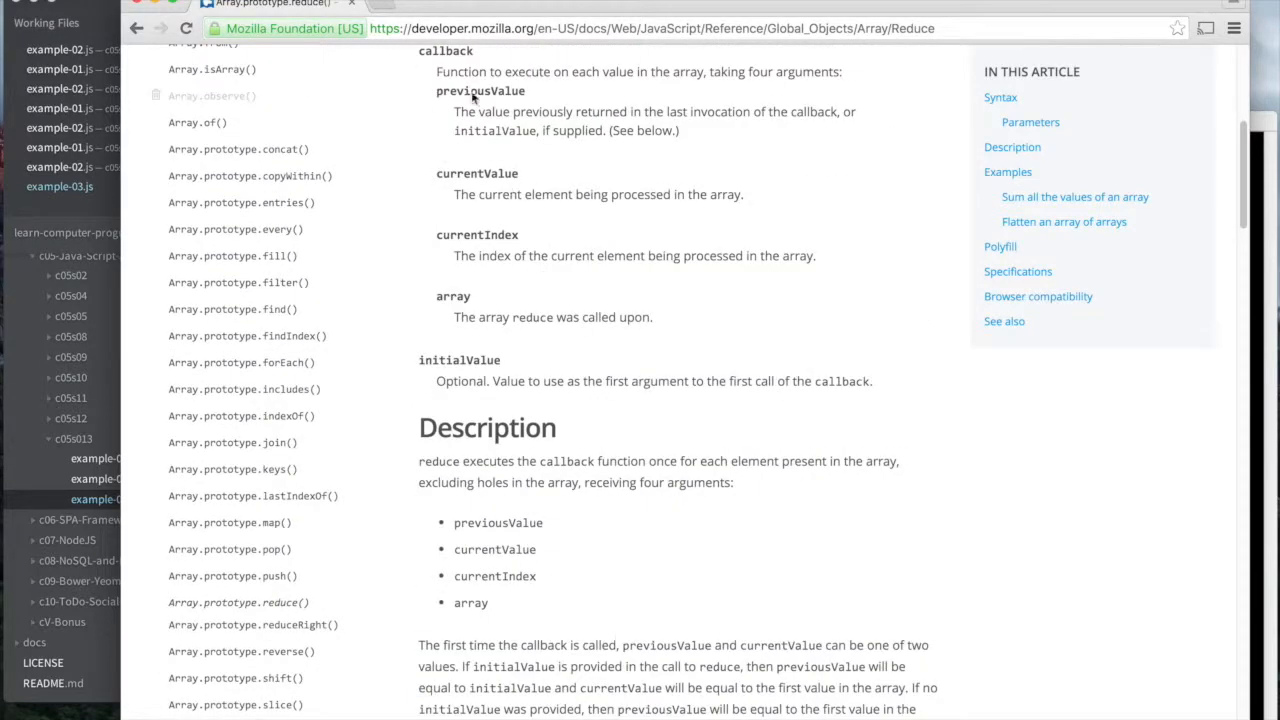
pyautogui.moveTo(115, 22)
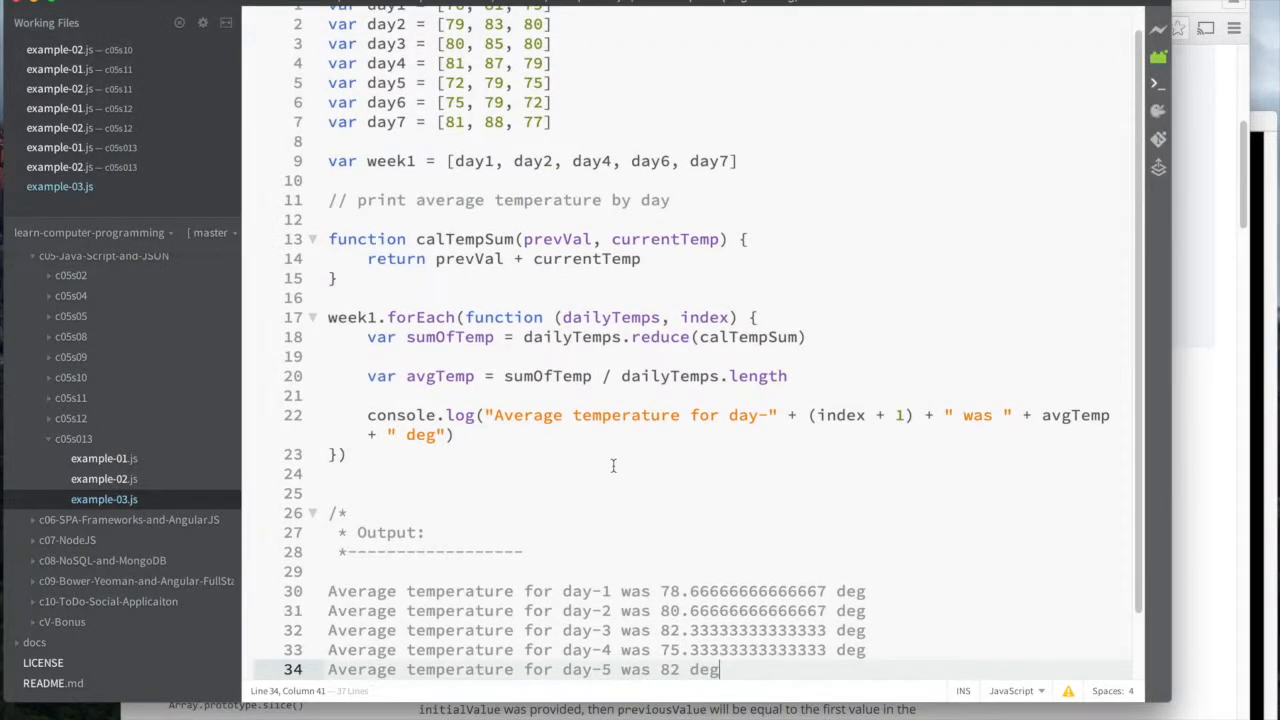
pyautogui.moveTo(922, 301)
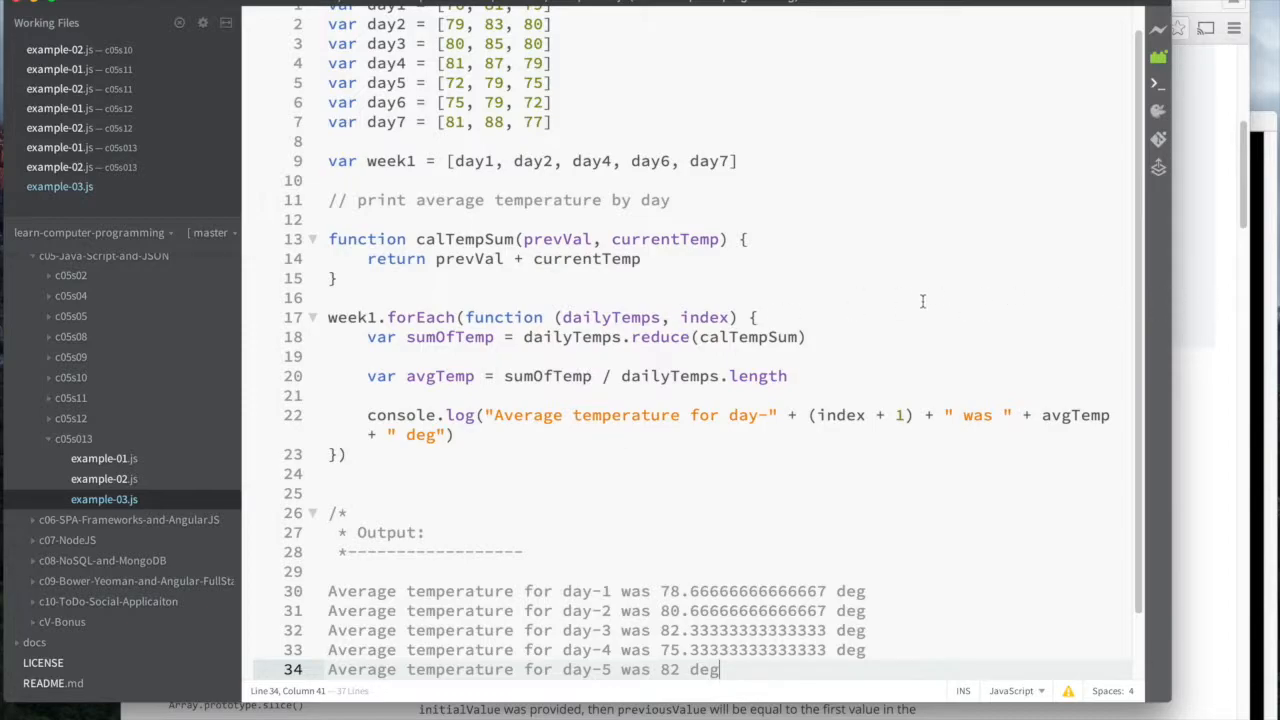
# Scroll through example-03.js to view the calTempSum reduce code and printed daily averages
pyautogui.scroll(-3)
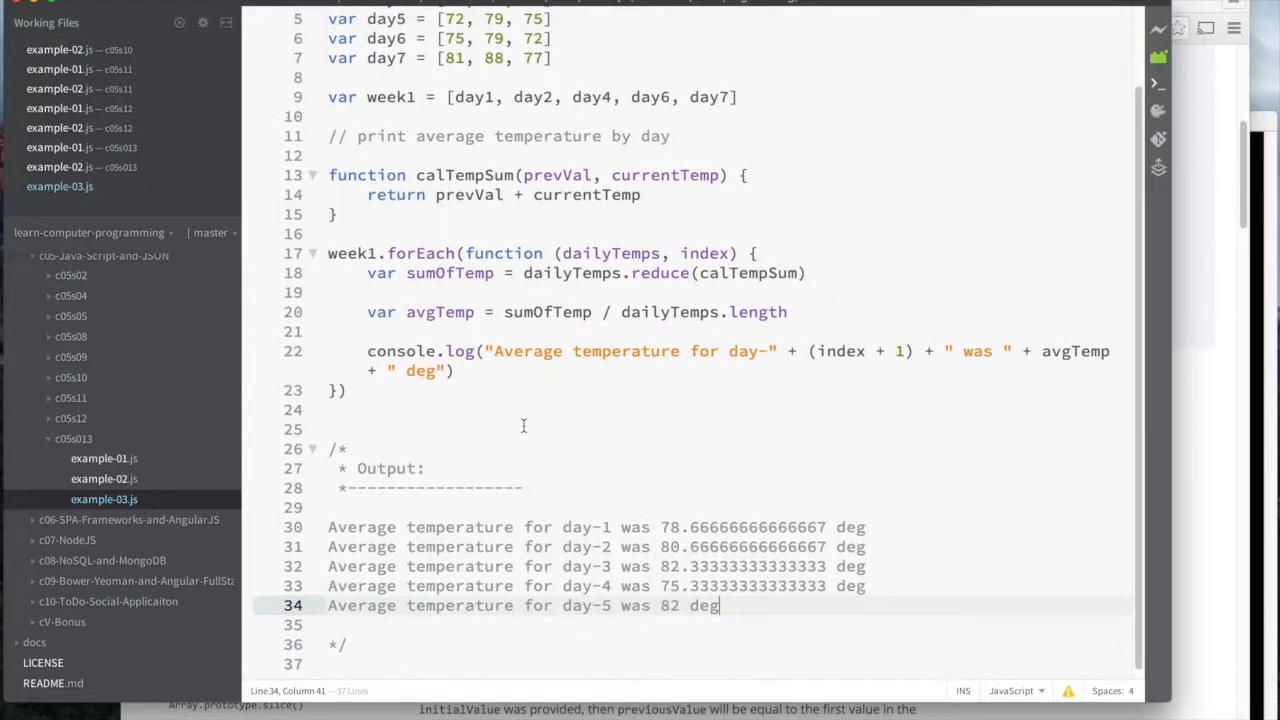
pyautogui.scroll(3)
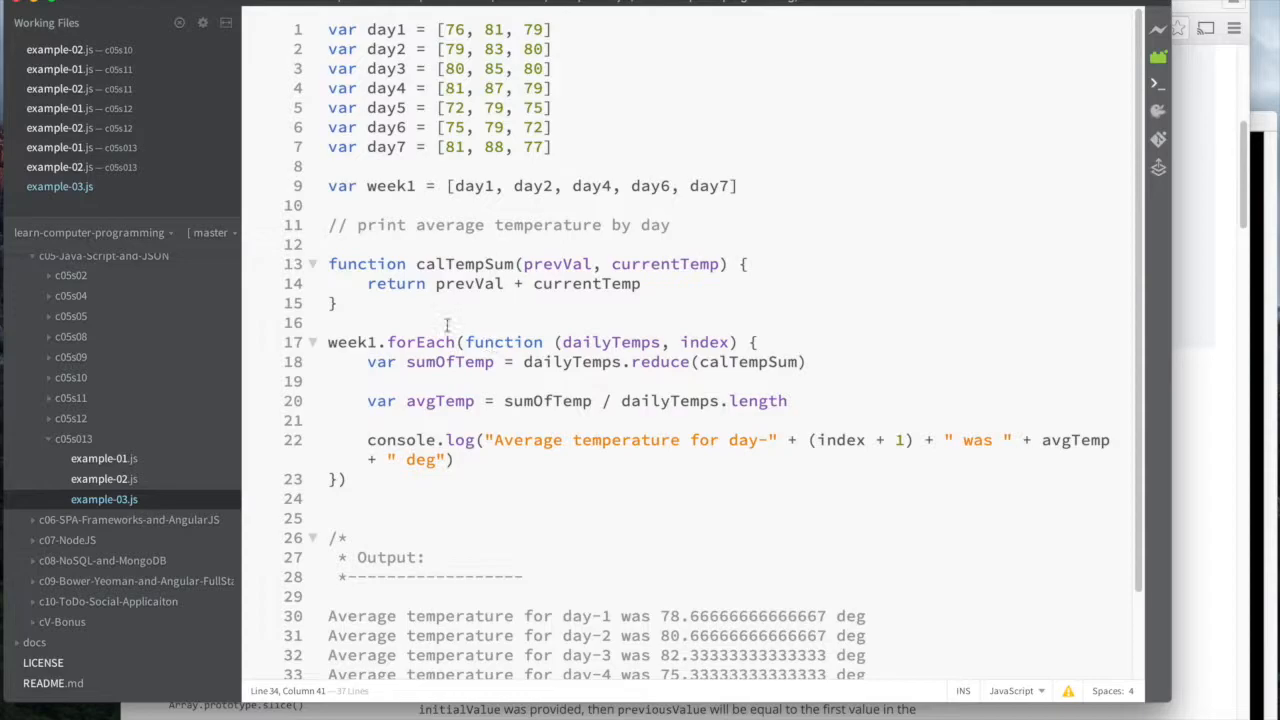
pyautogui.moveTo(460, 411)
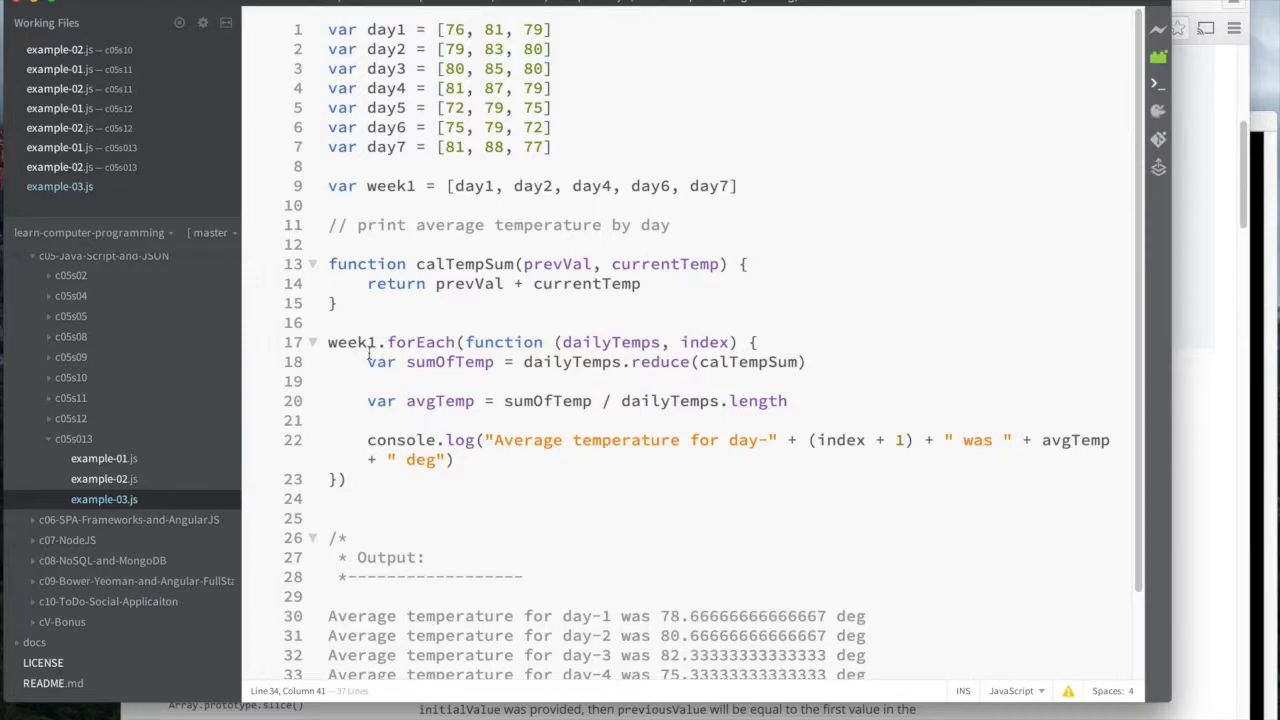
pyautogui.moveTo(619, 337)
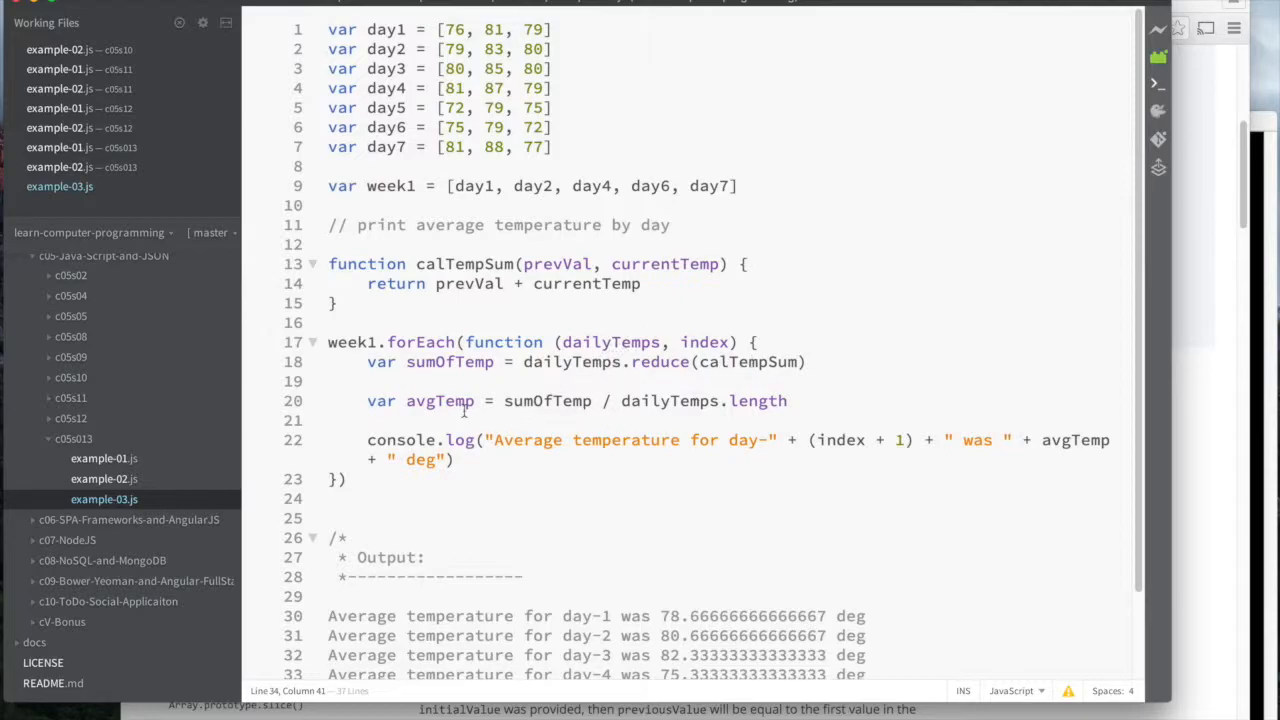
pyautogui.moveTo(755, 448)
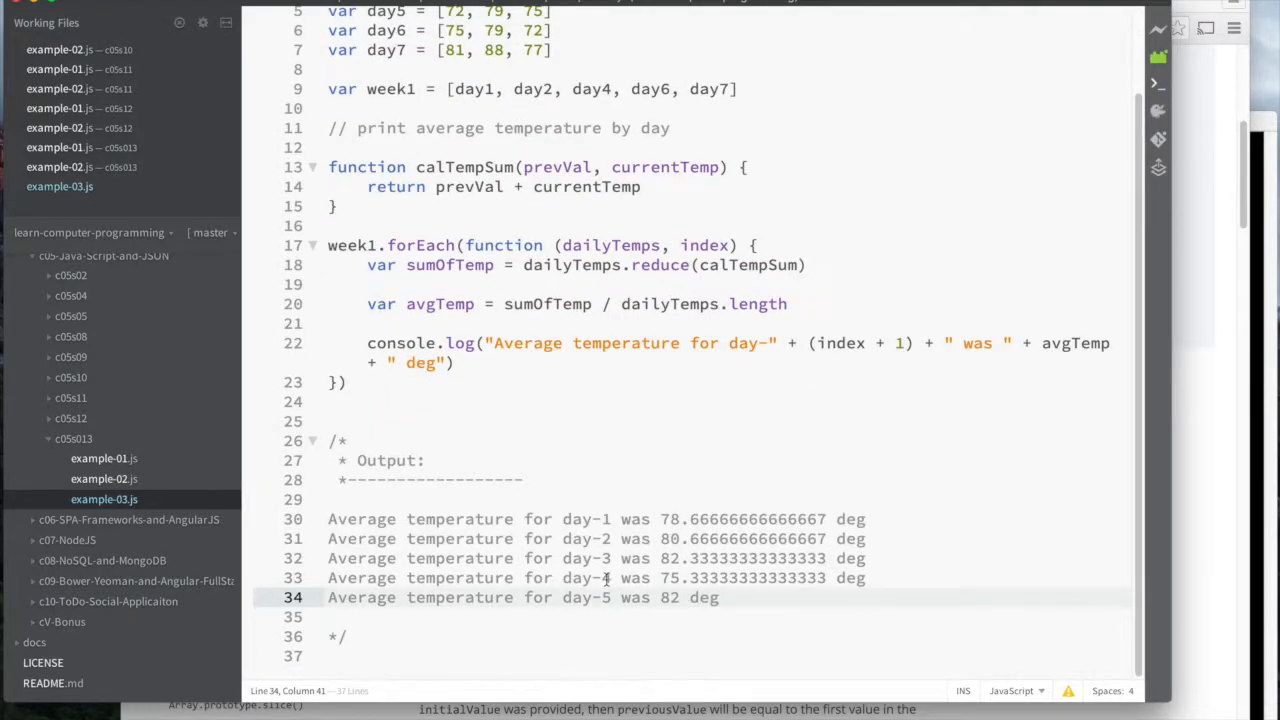
pyautogui.moveTo(797, 465)
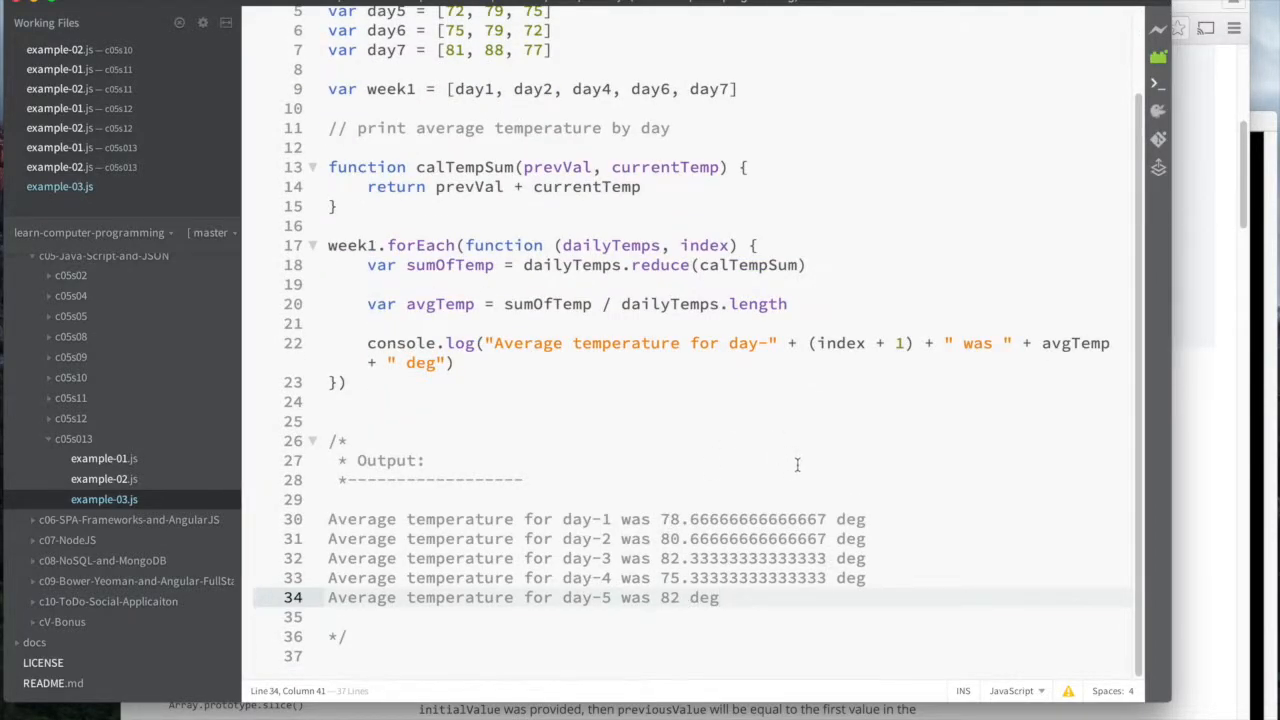
pyautogui.moveTo(797, 464)
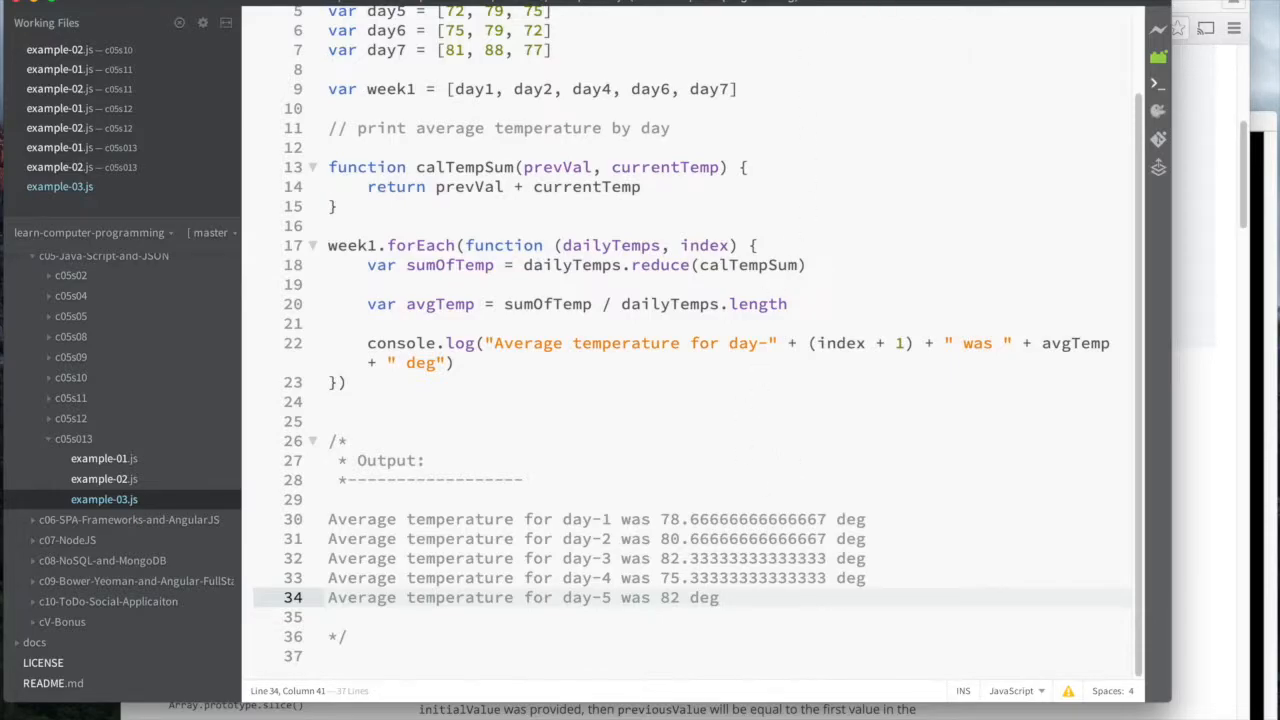